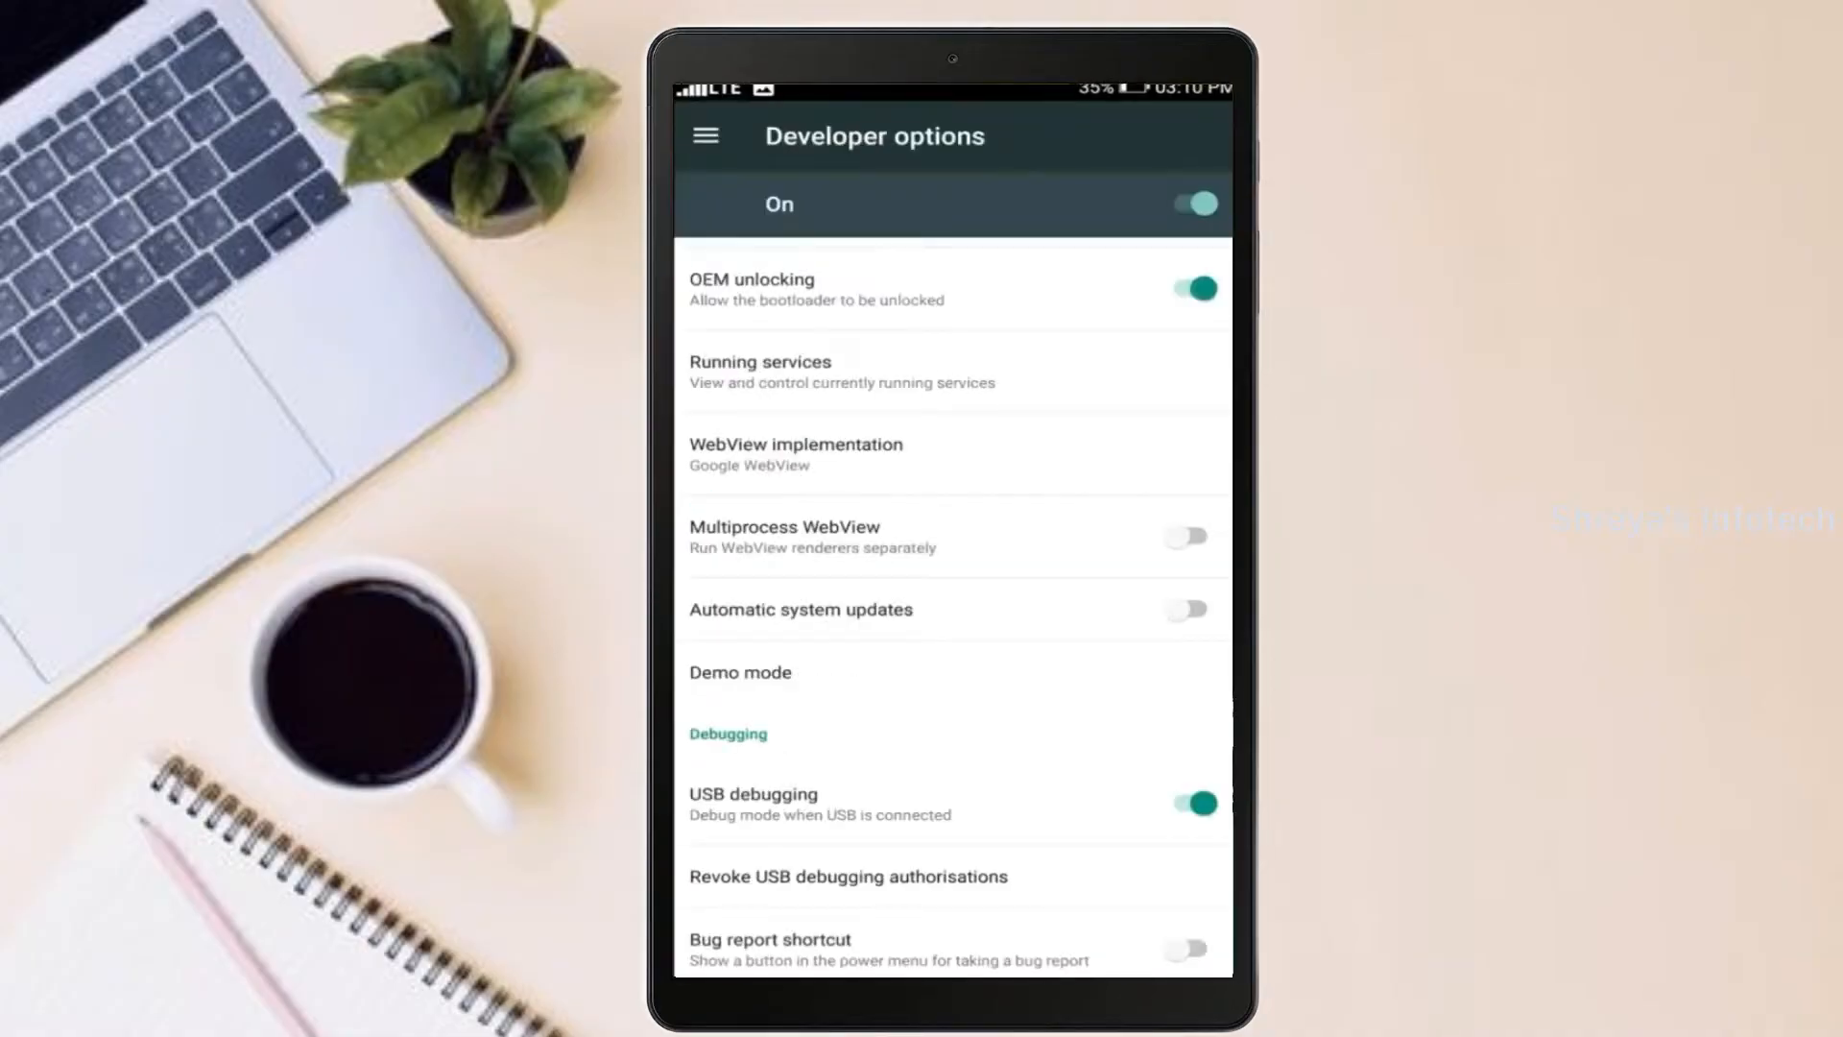
Step: Enable OEM unlocking and USB debugging, then boot into TWRP recovery
left_click(1190, 289)
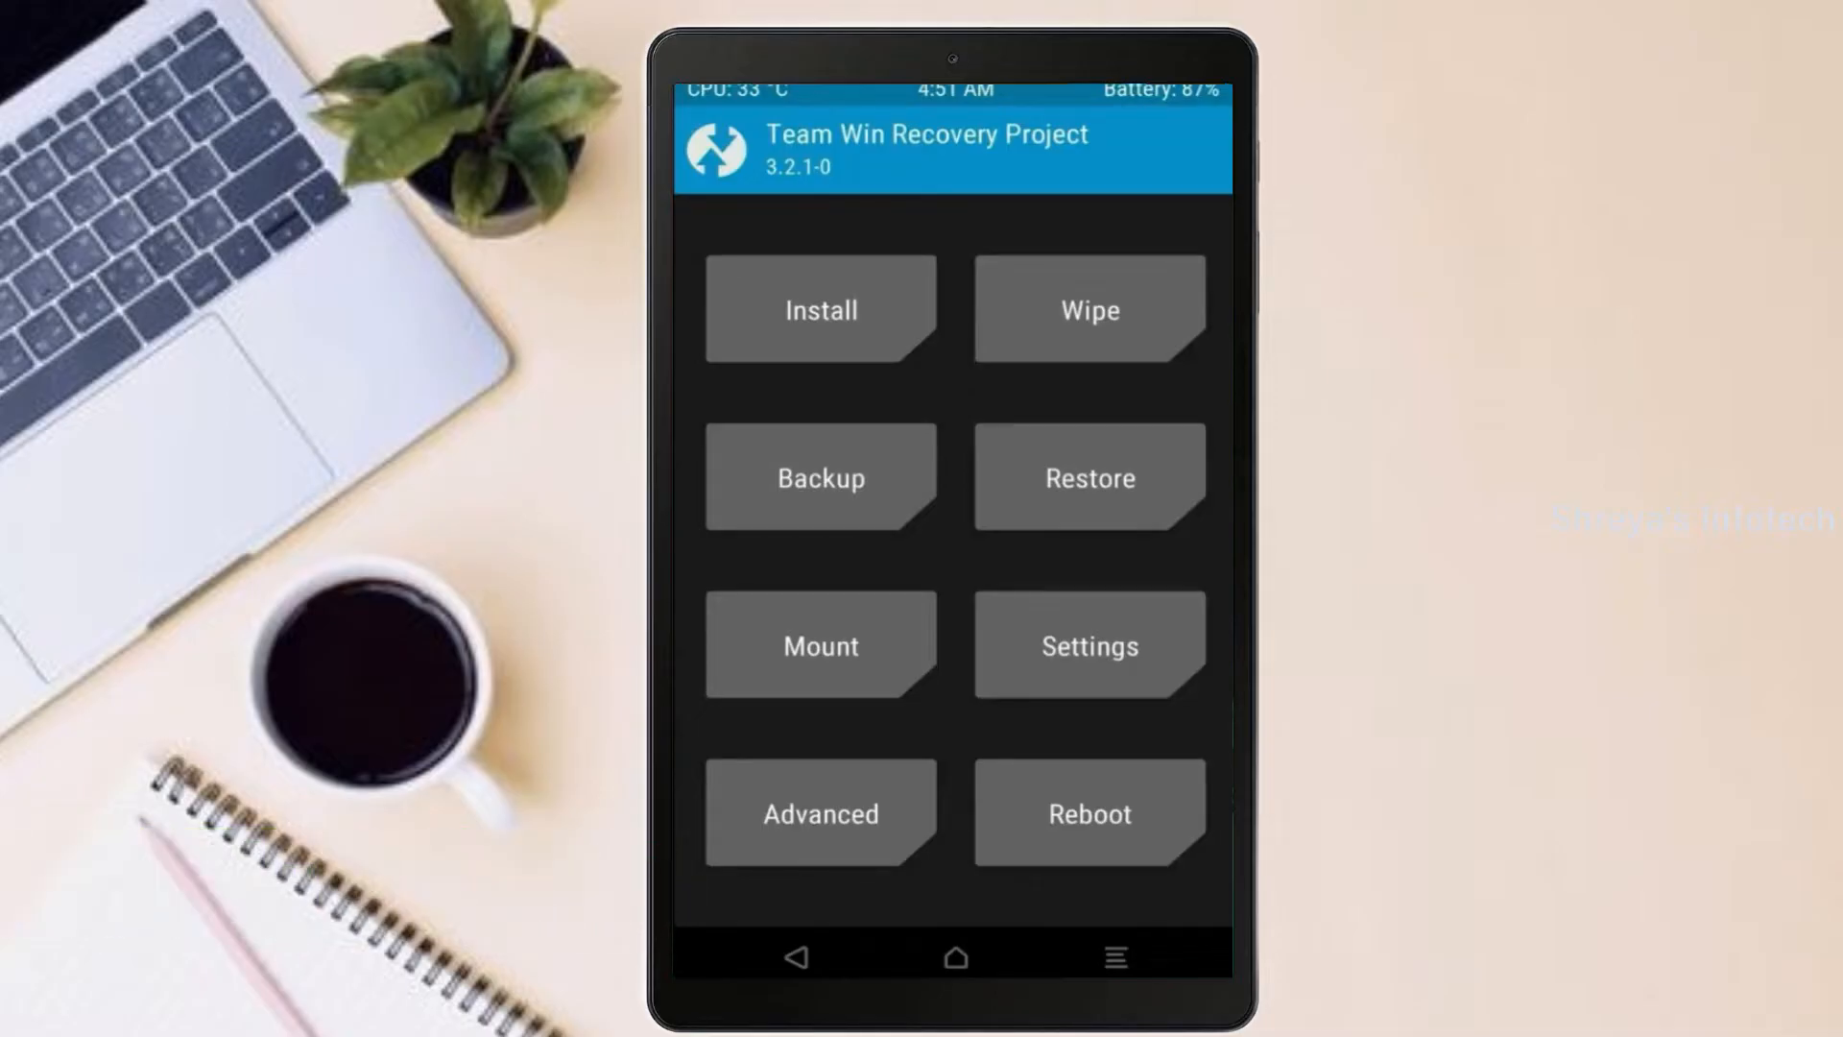
Step: Go from the TWRP home screen to the Wipe factory reset screen
left_click(818, 477)
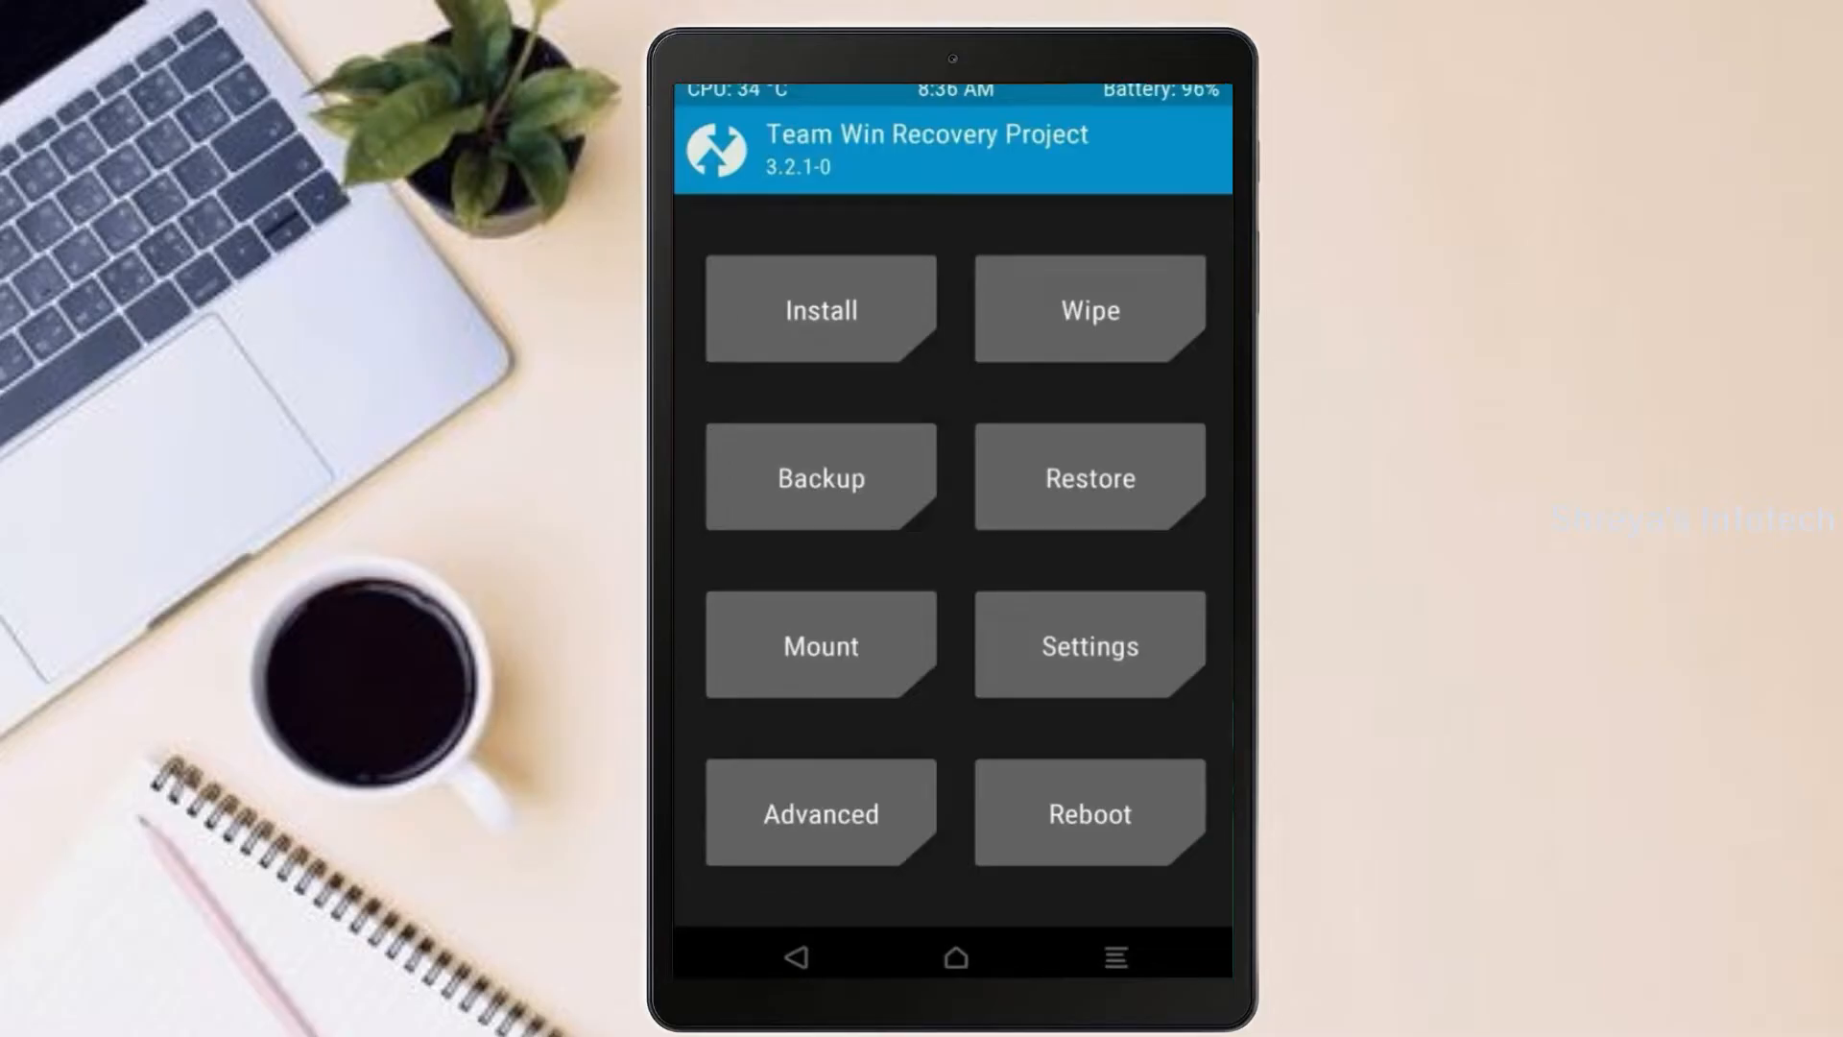
left_click(1087, 309)
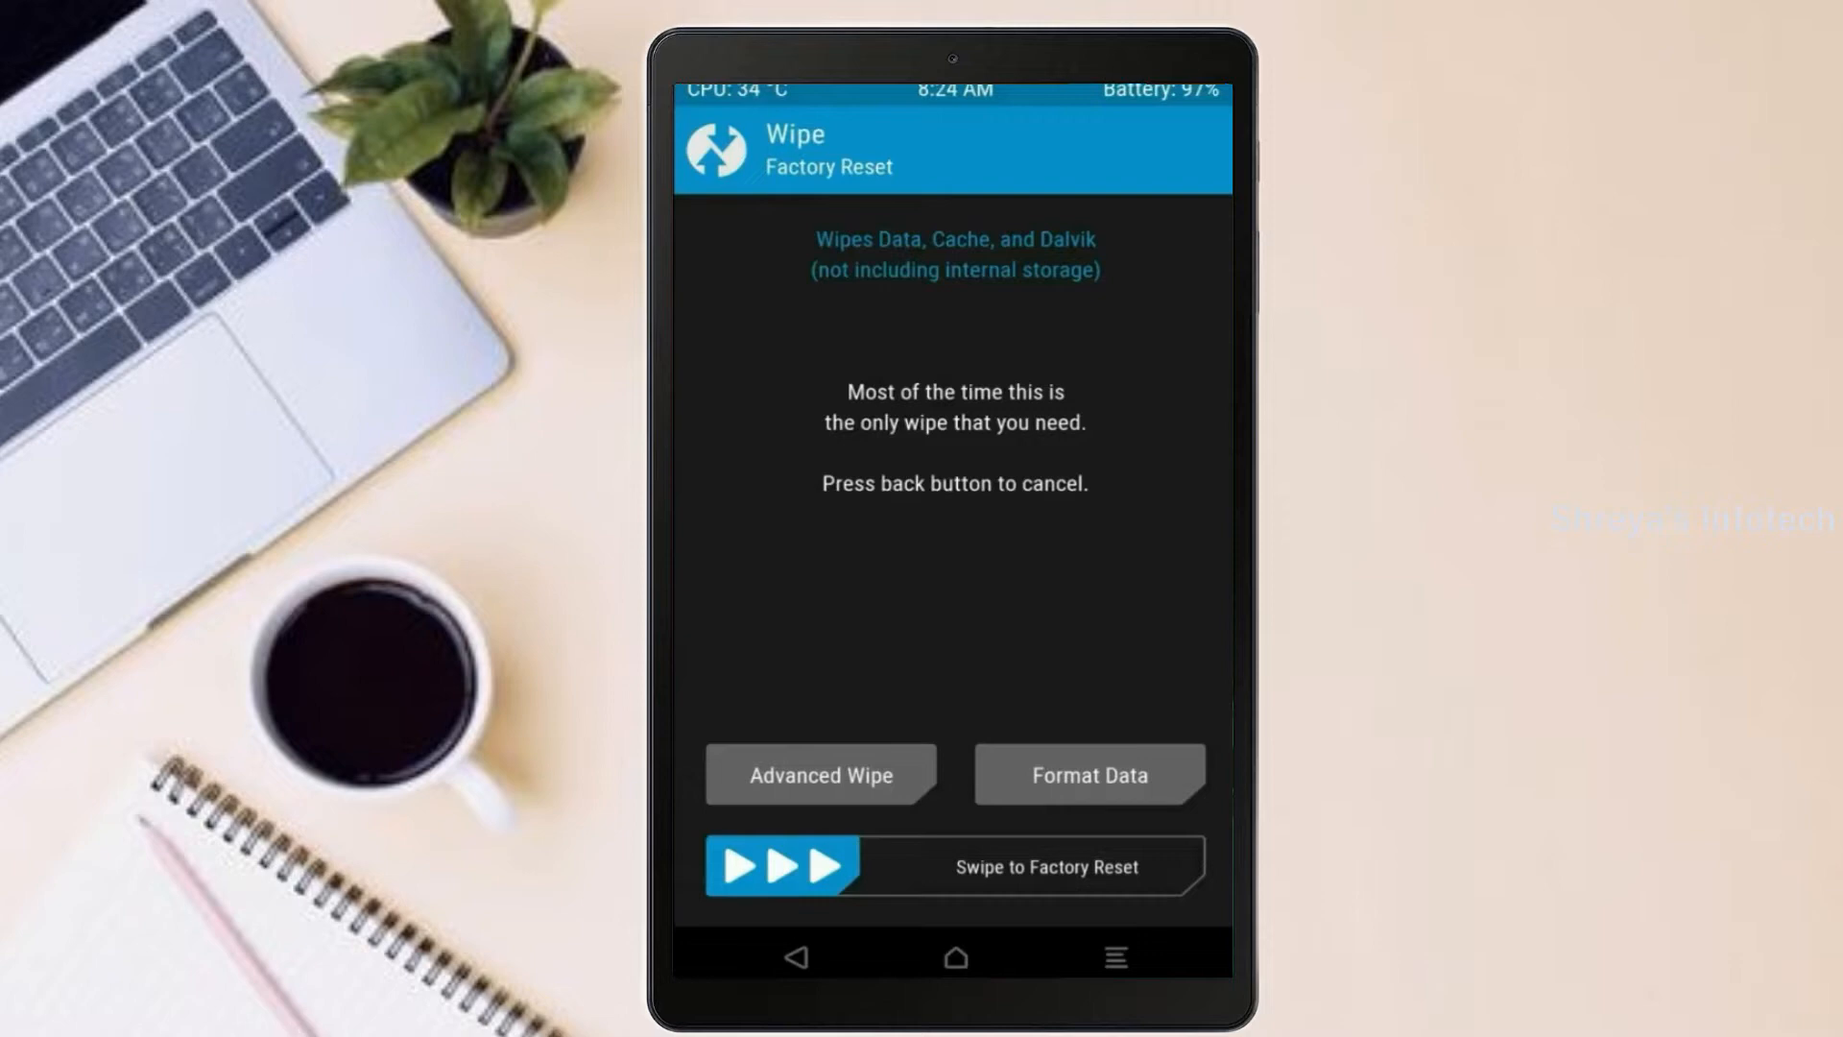
Step: Factory-reset data, cache and Dalvik, then go back to the TWRP main menu
left_click(821, 775)
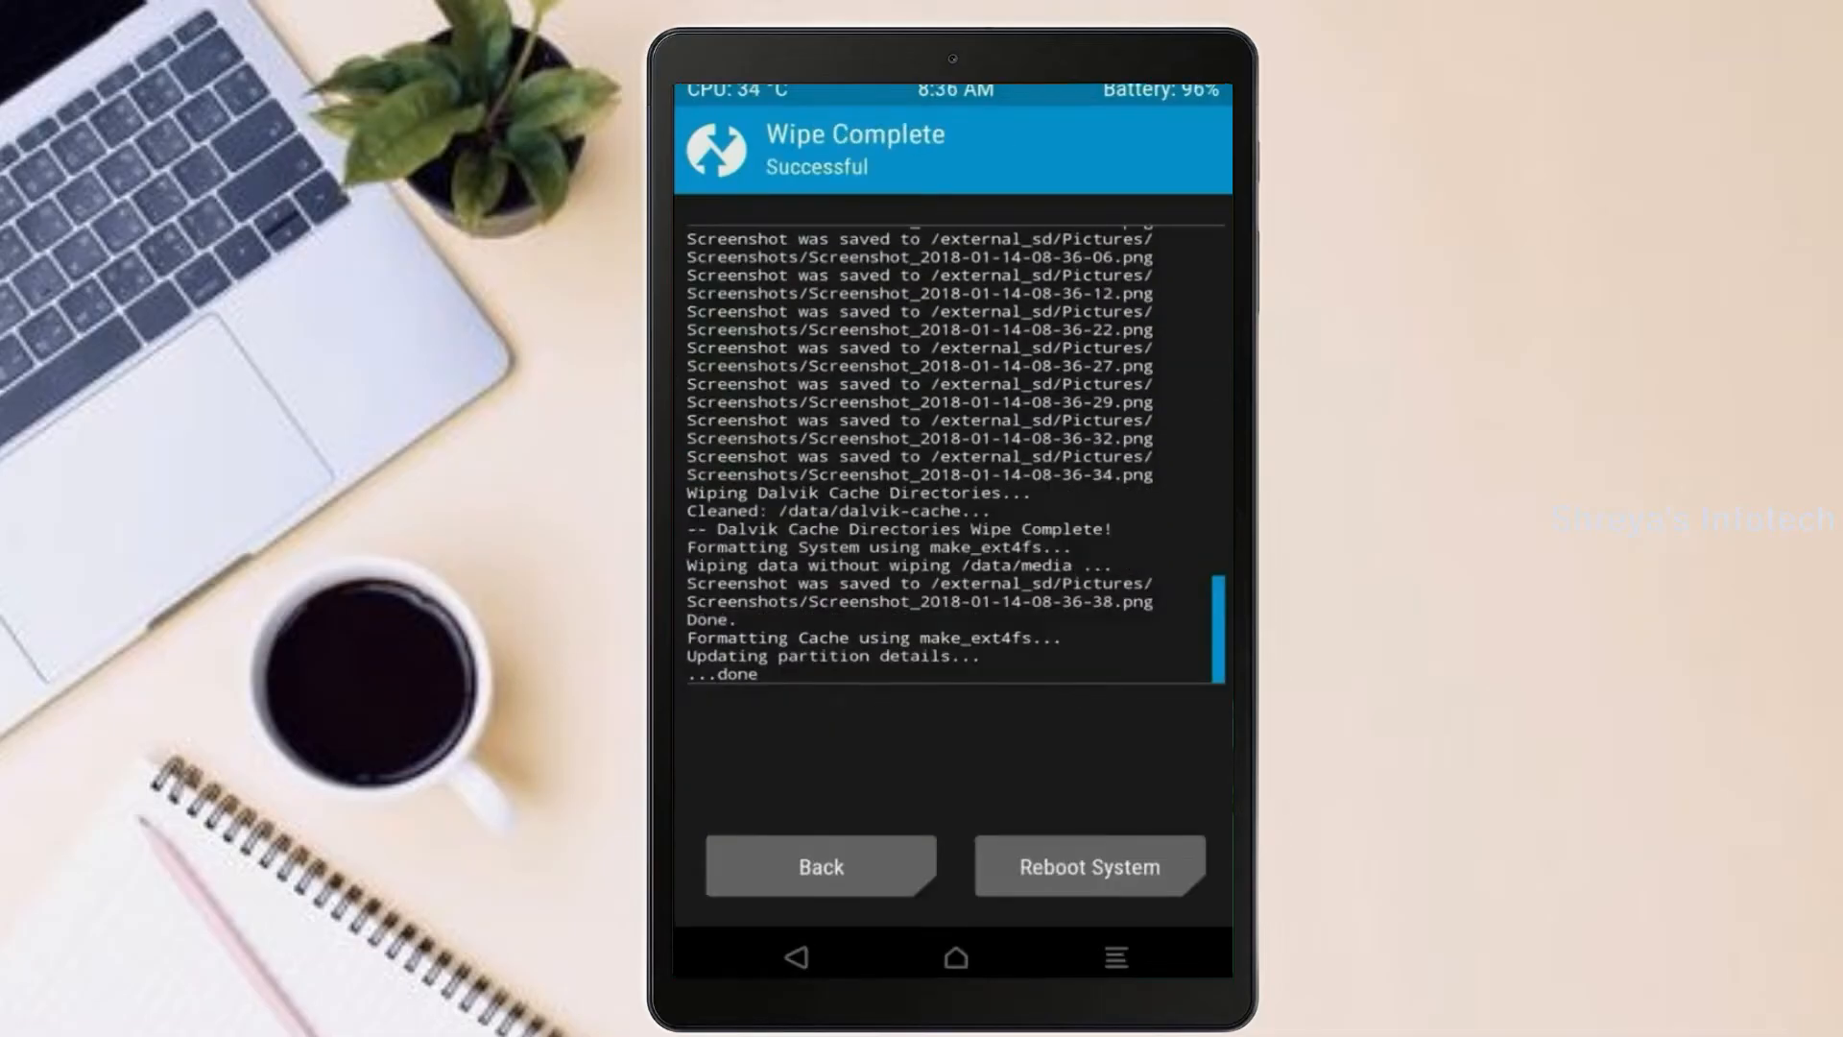
left_click(819, 866)
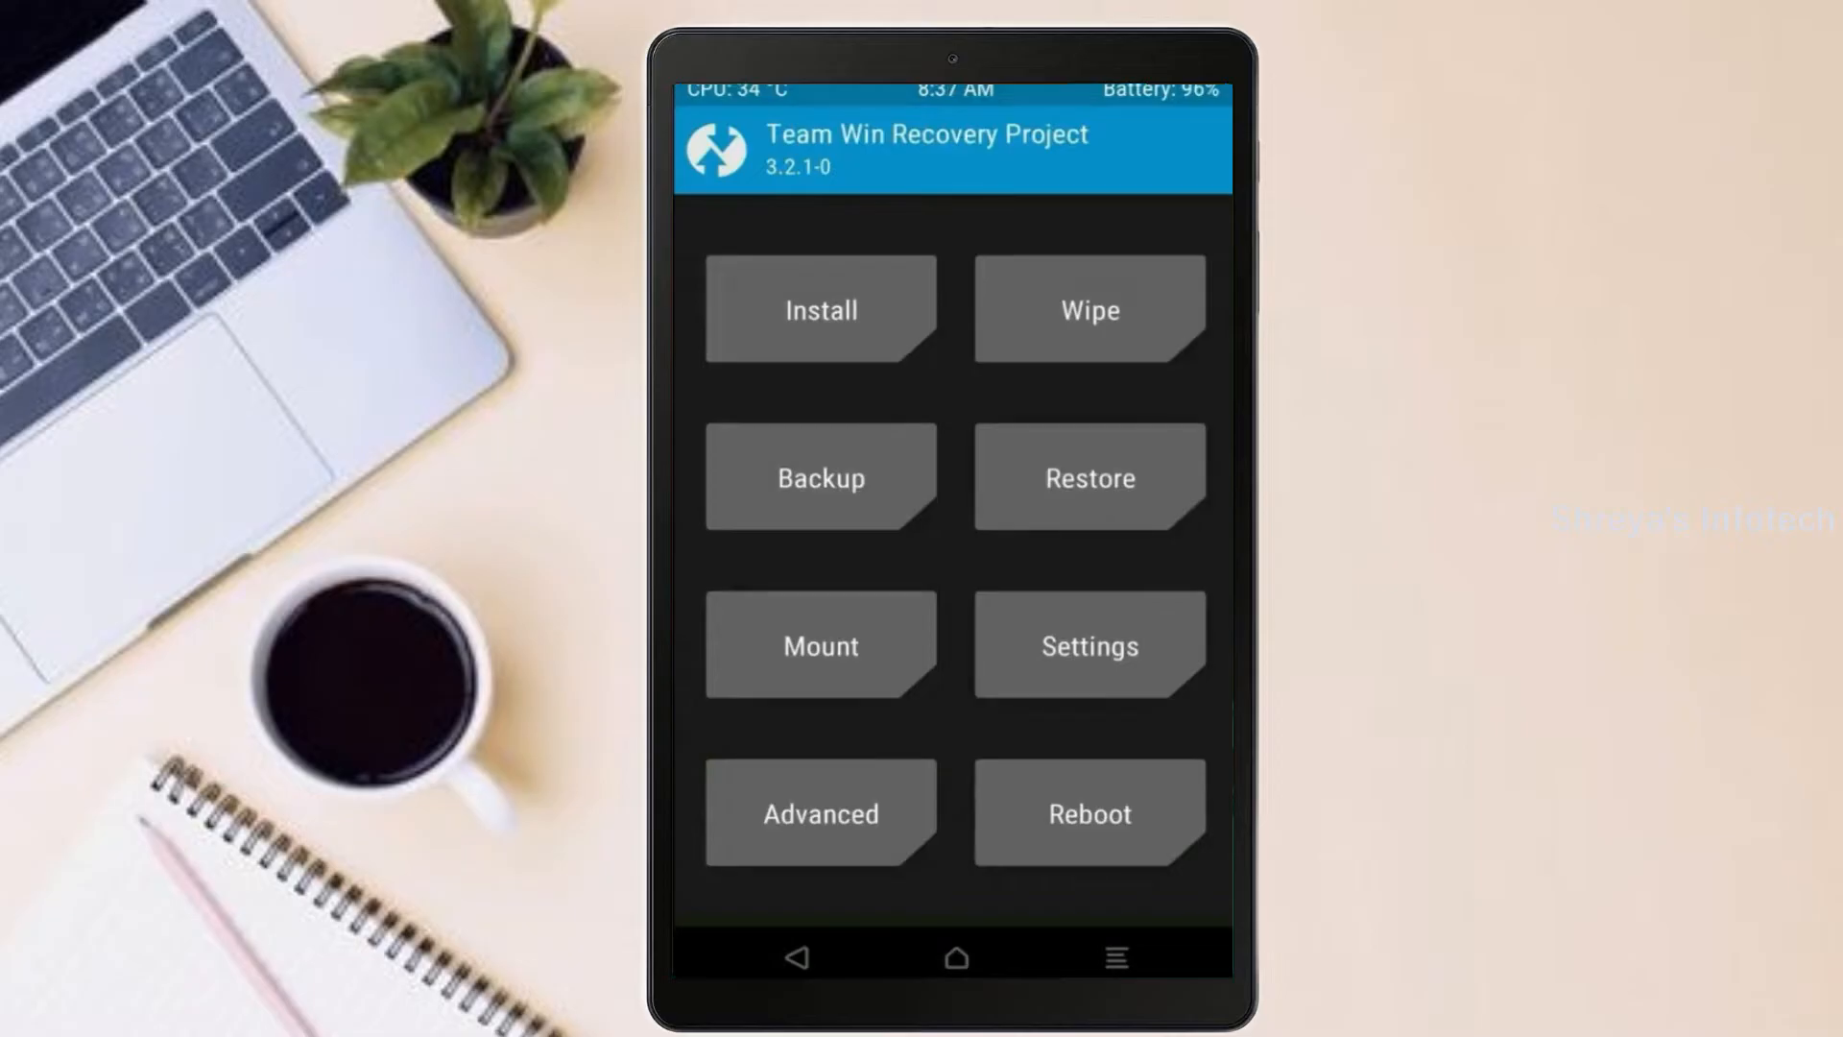
Step: Install the ROM zip from the external SD card and confirm the flash
left_click(818, 309)
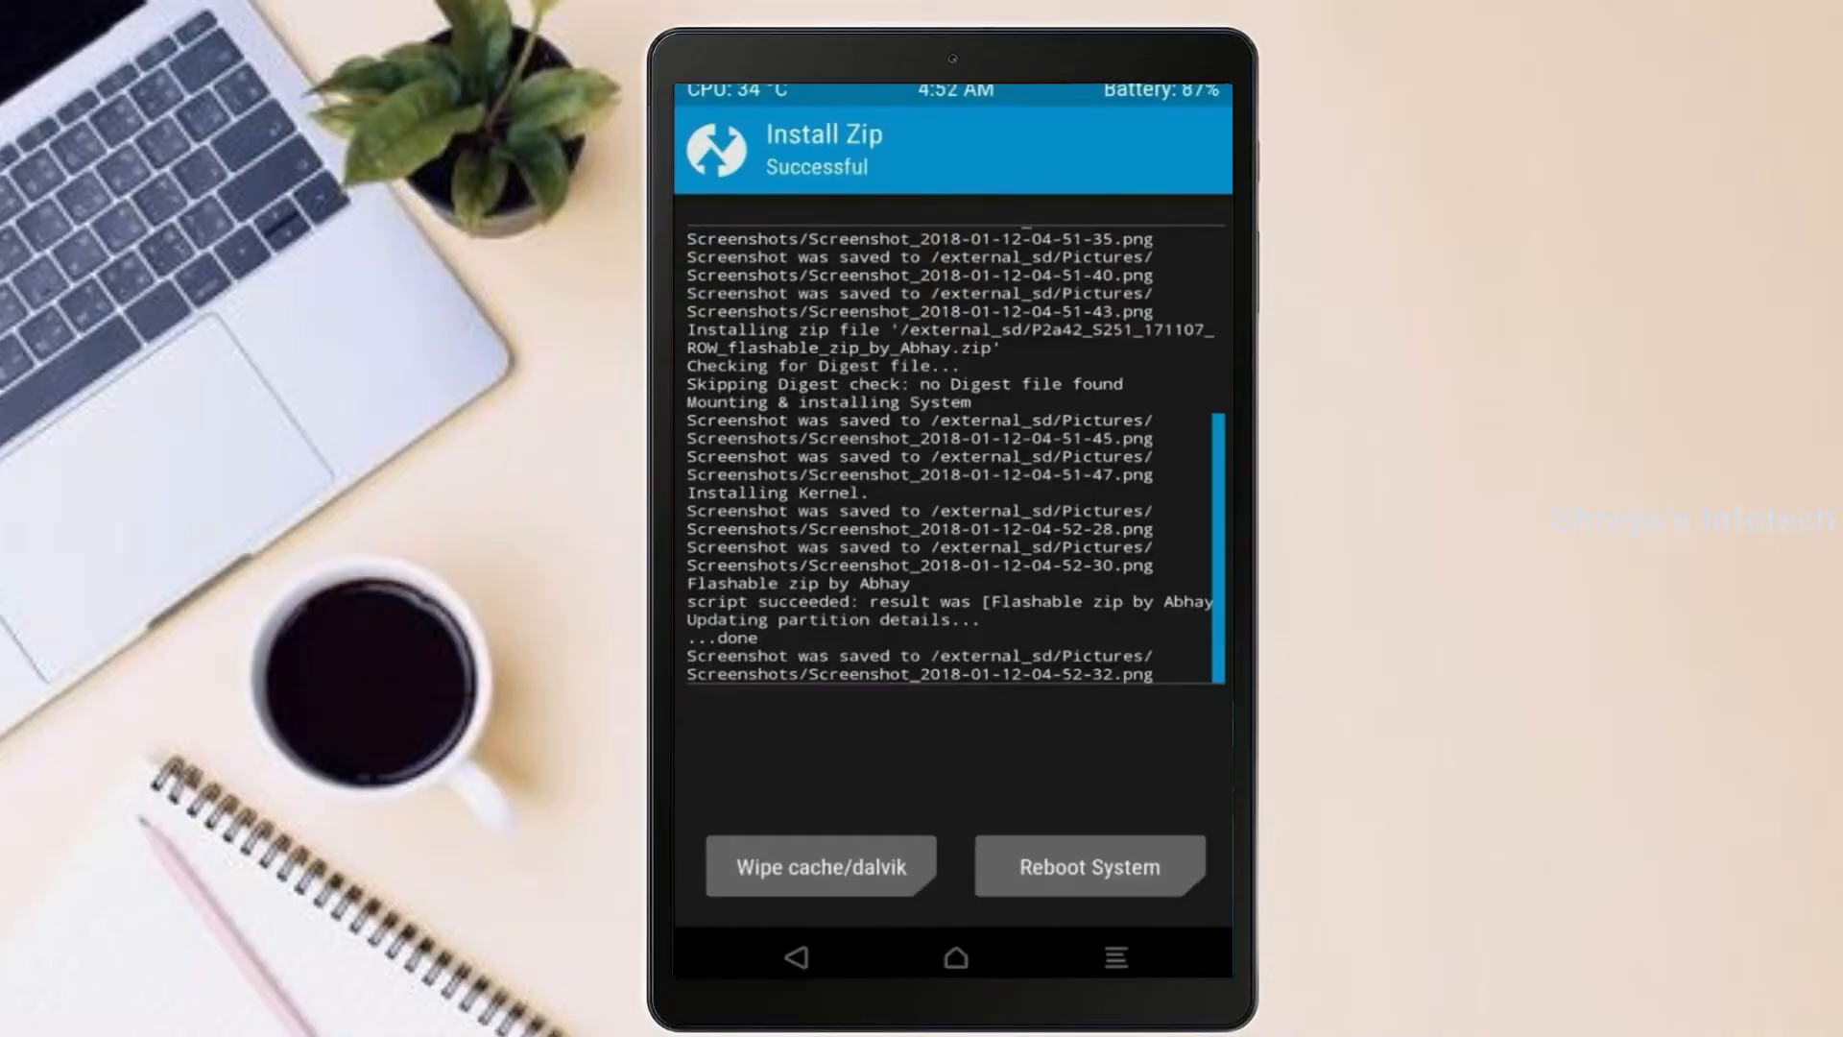
Step: Wipe cache and Dalvik after flashing, then reboot into the new system
left_click(819, 866)
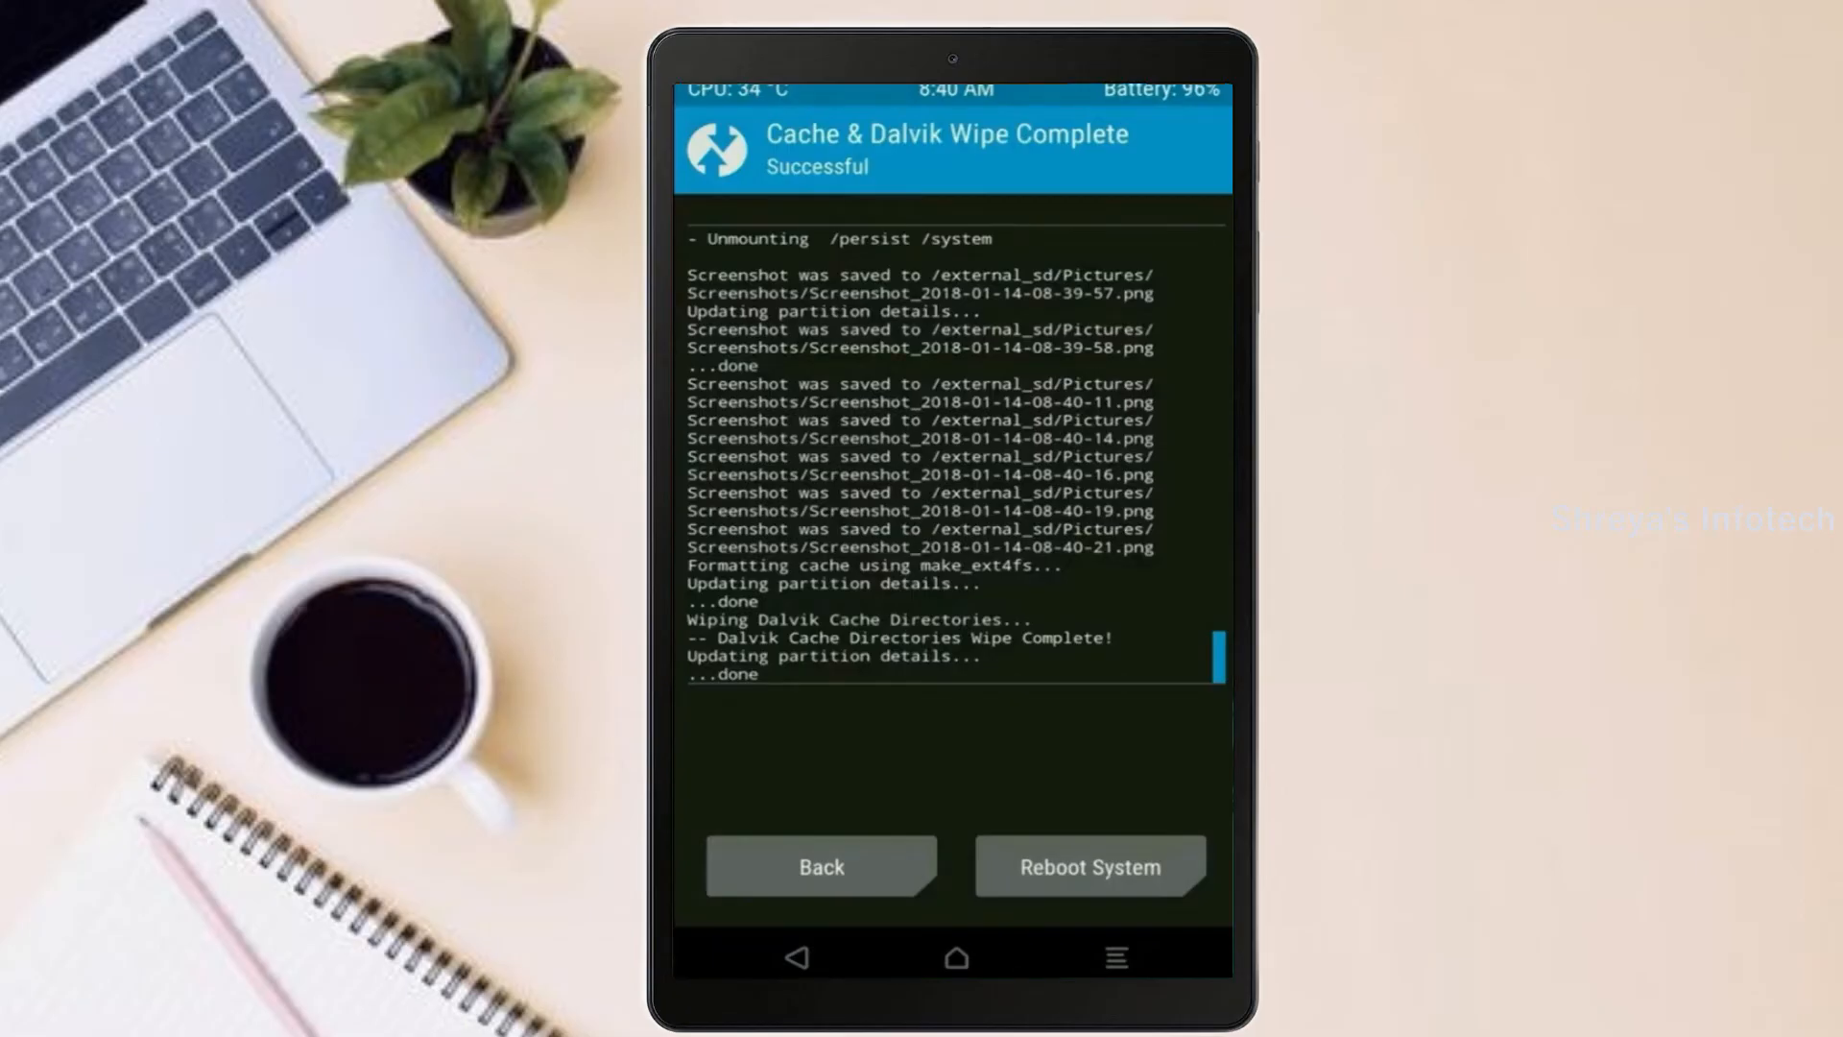
left_click(1087, 866)
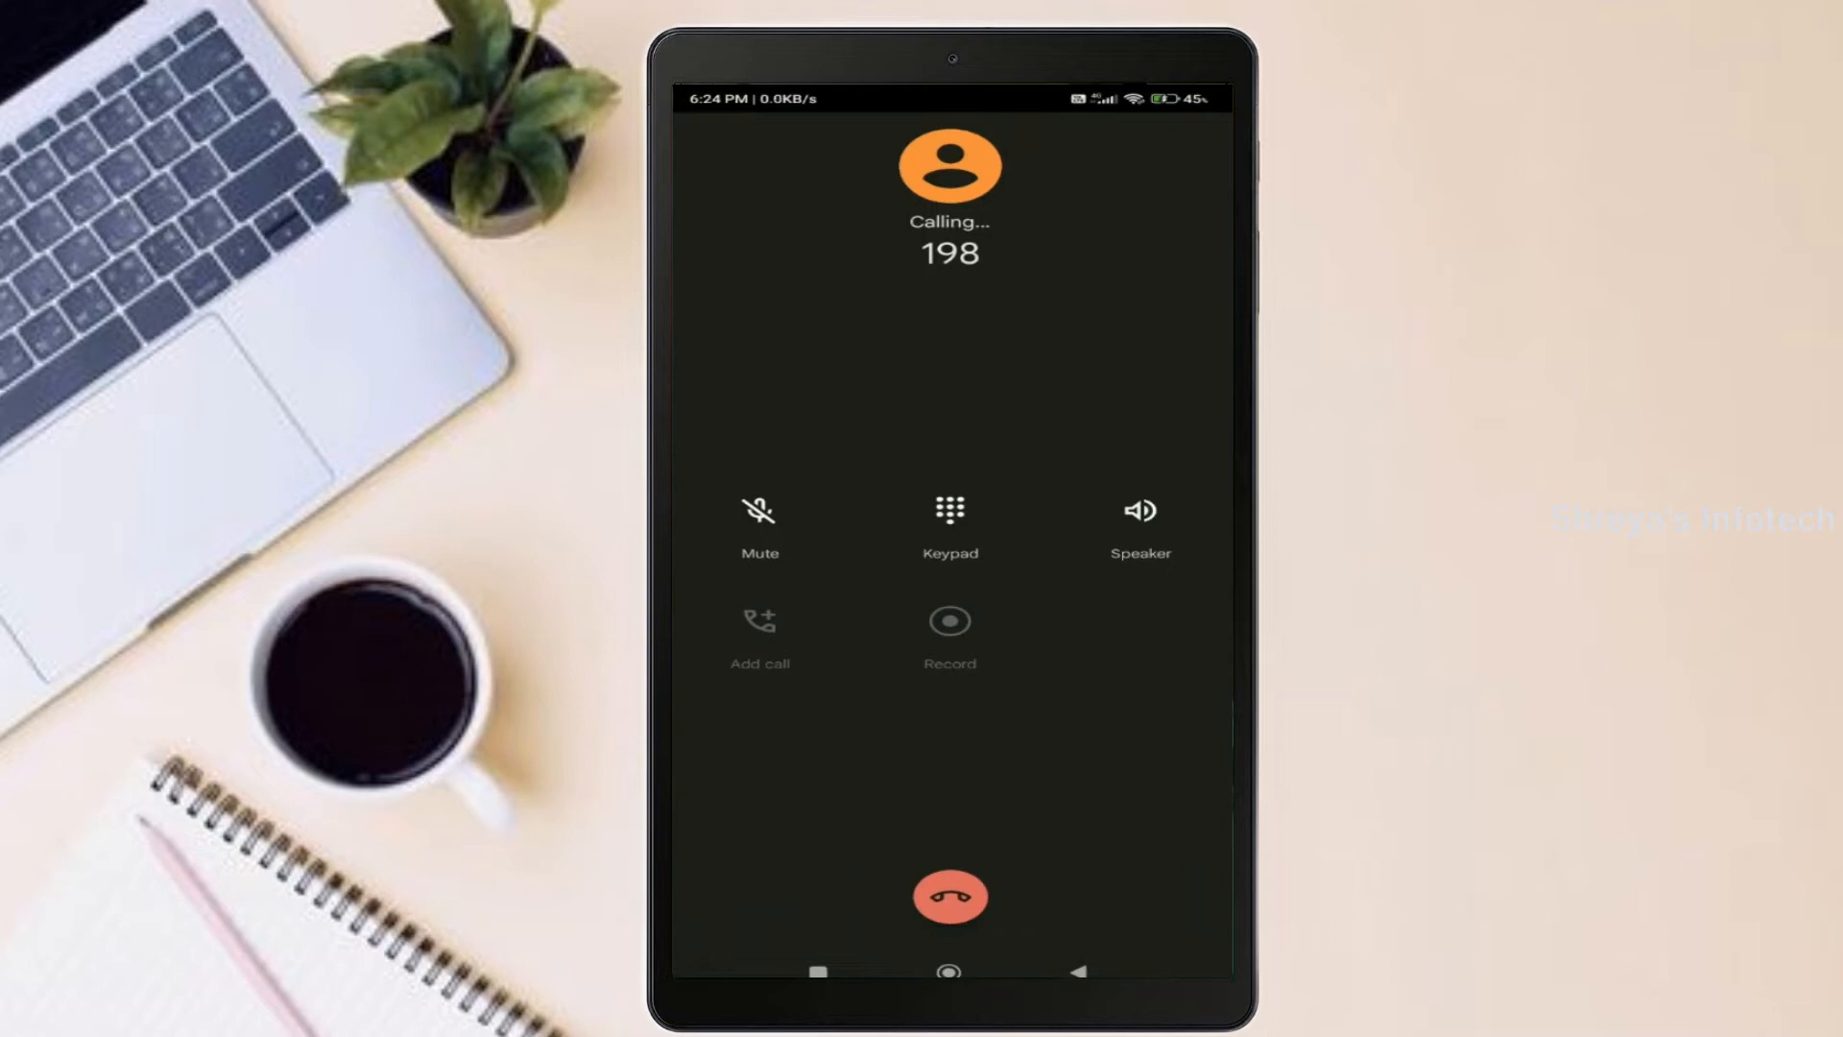
Step: Dial 198 in the Phone app, then end the call
left_click(949, 896)
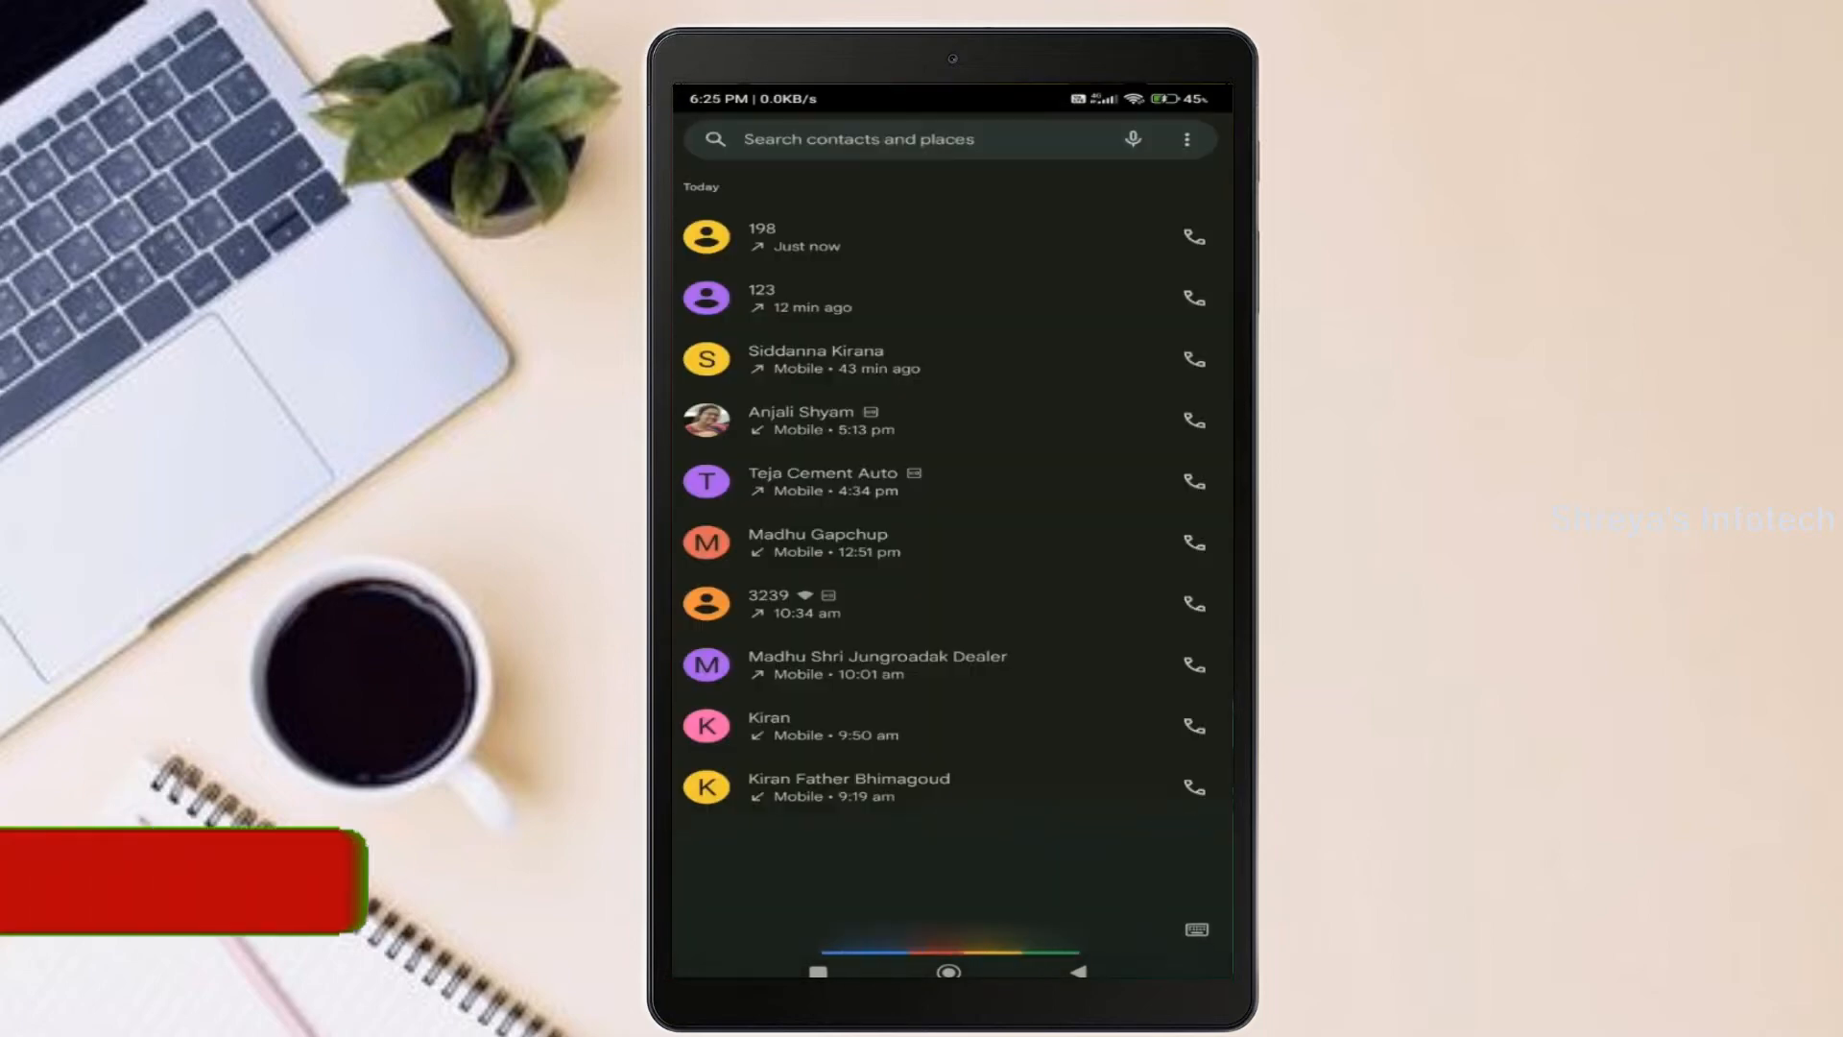